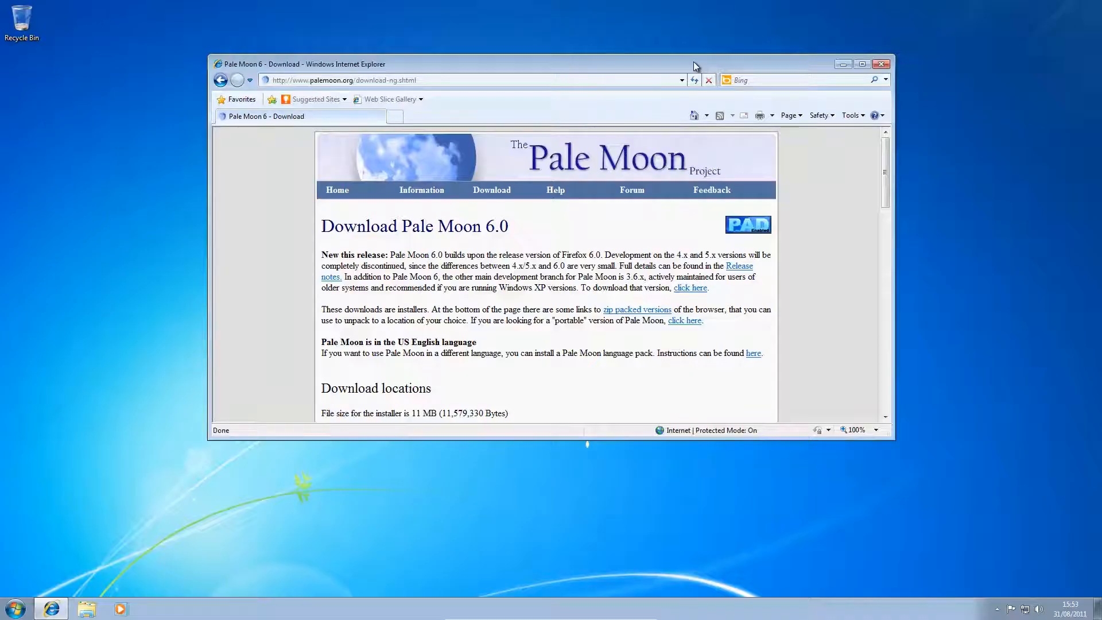
# Maximize the Internet Explorer window showing the Pale Moon download page.
pyautogui.click(859, 64)
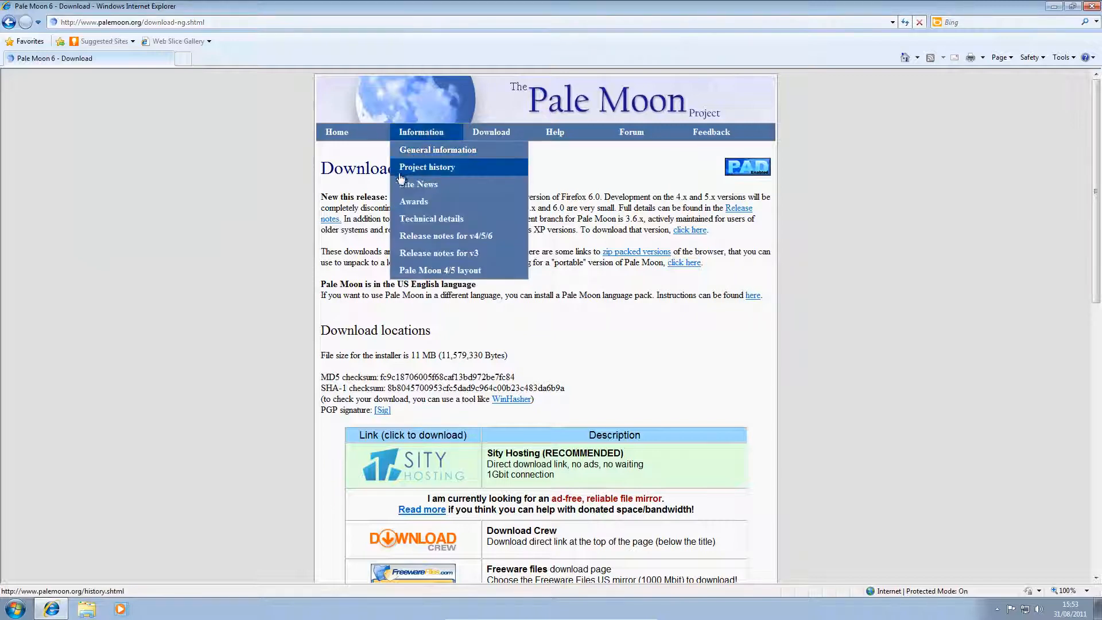
pyautogui.moveTo(553, 154)
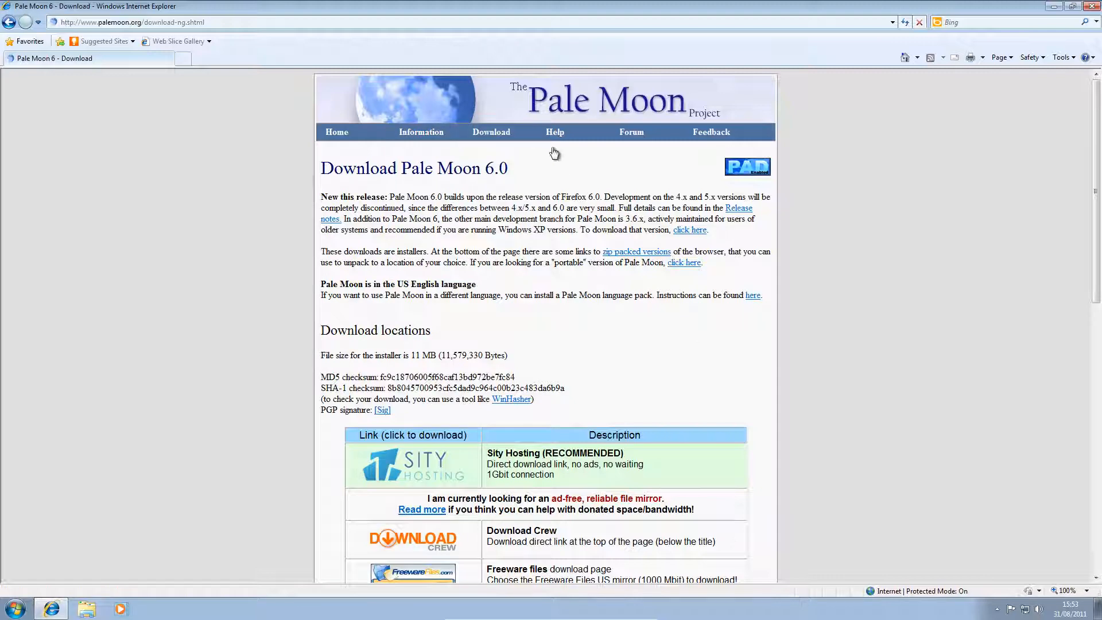
pyautogui.moveTo(429, 276)
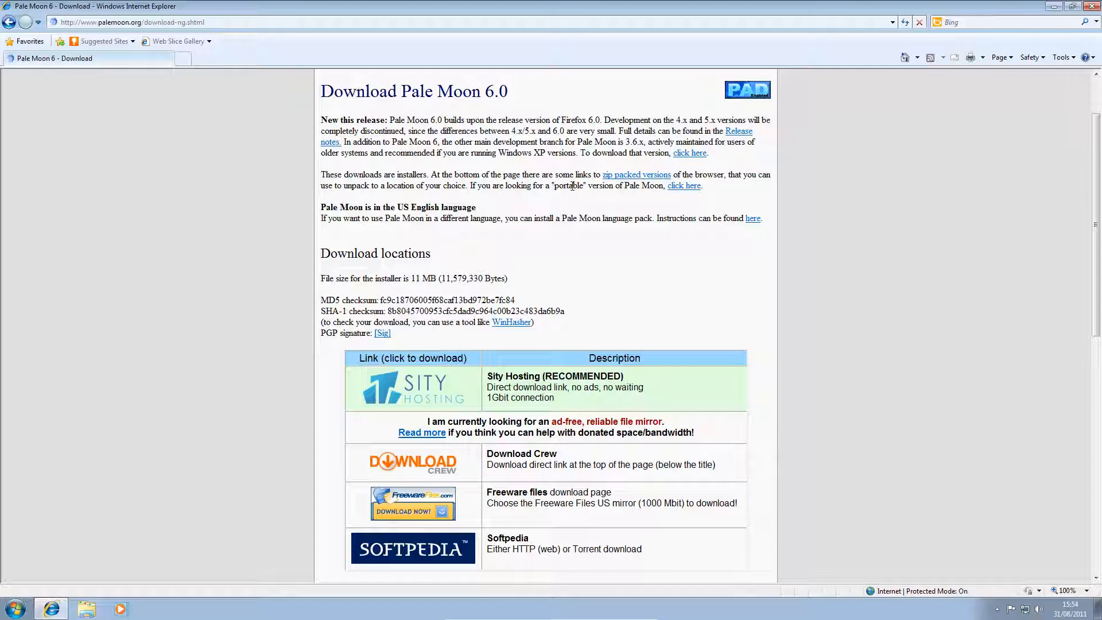
pyautogui.moveTo(608, 347)
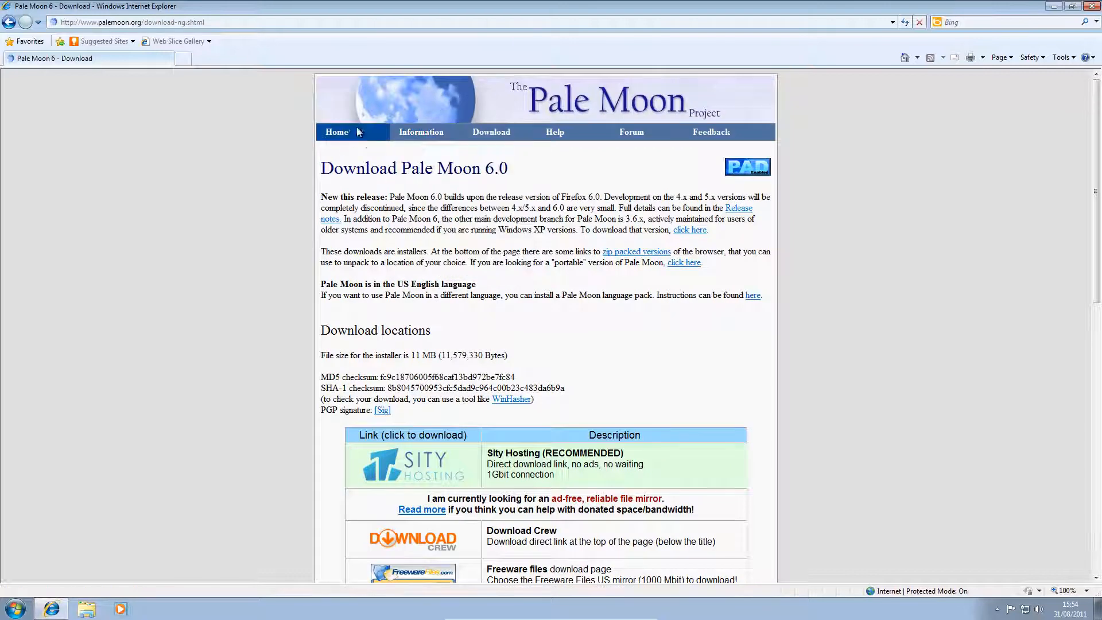
pyautogui.moveTo(297, 268)
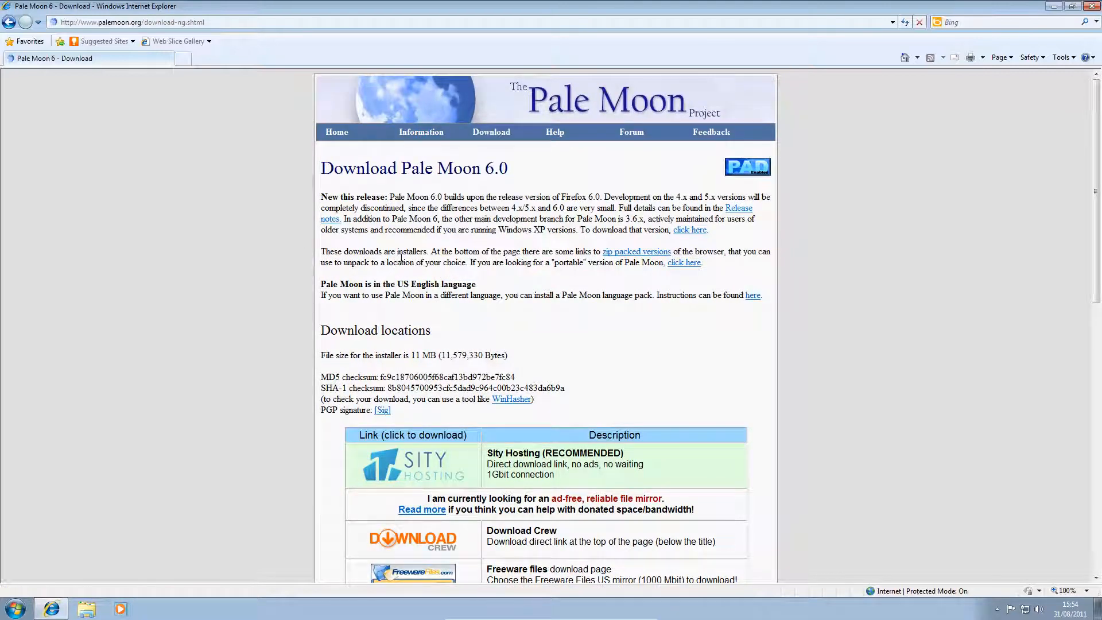
# Choose the Sity Hosting (RECOMMENDED) mirror under Download locations to get the installer.
pyautogui.scroll(-3)
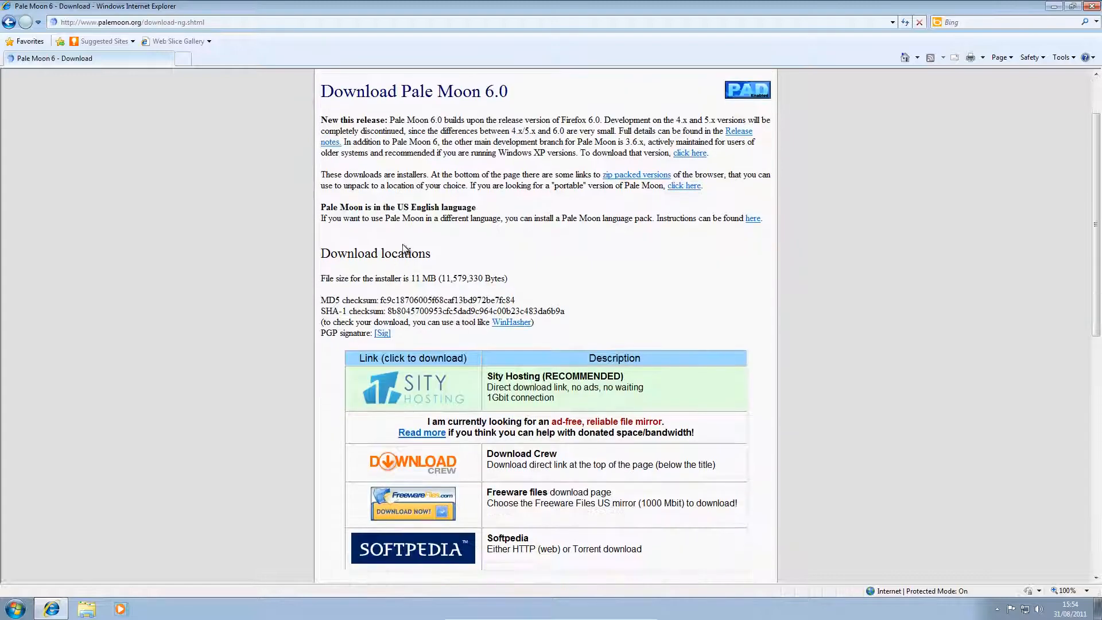
pyautogui.scroll(-3)
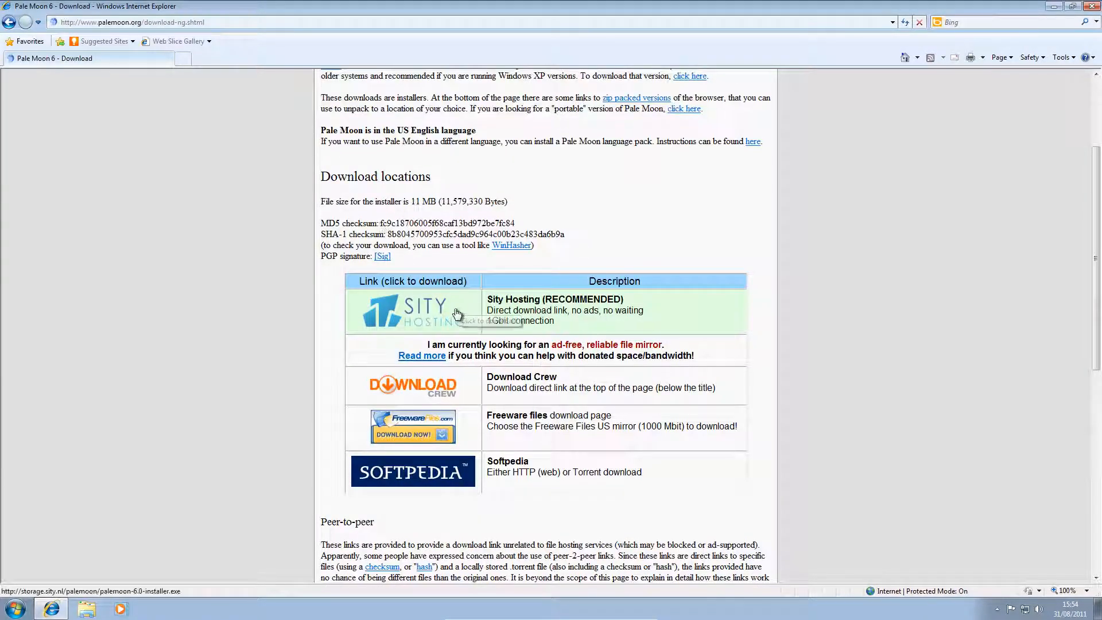
pyautogui.click(413, 310)
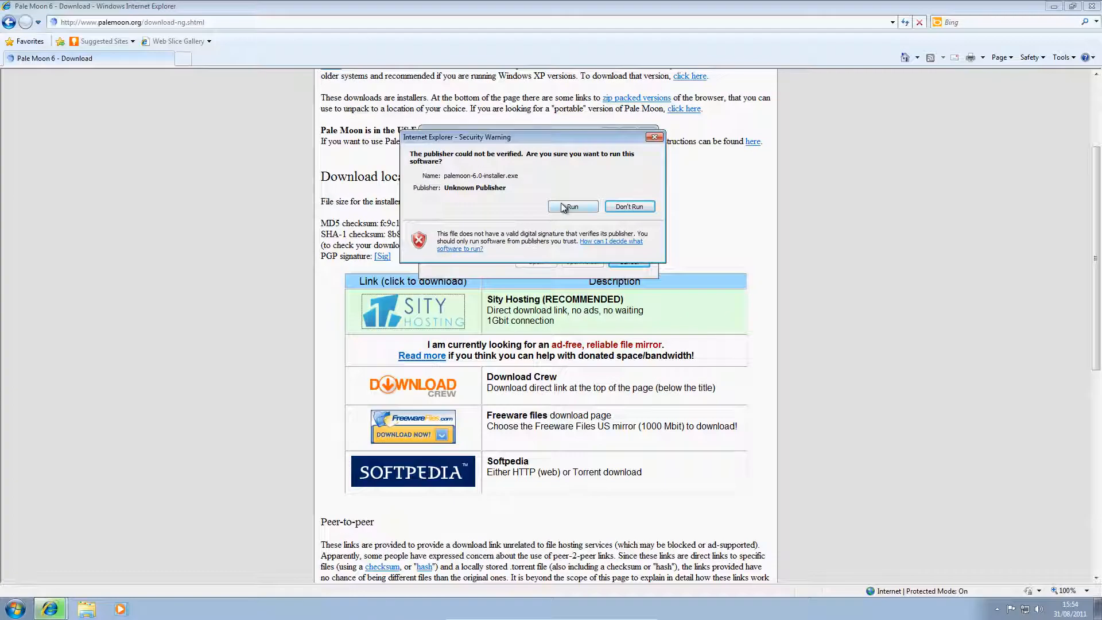
# Choose Run in the Security Warning for the unverified Pale Moon 6.0 installer.
pyautogui.click(572, 207)
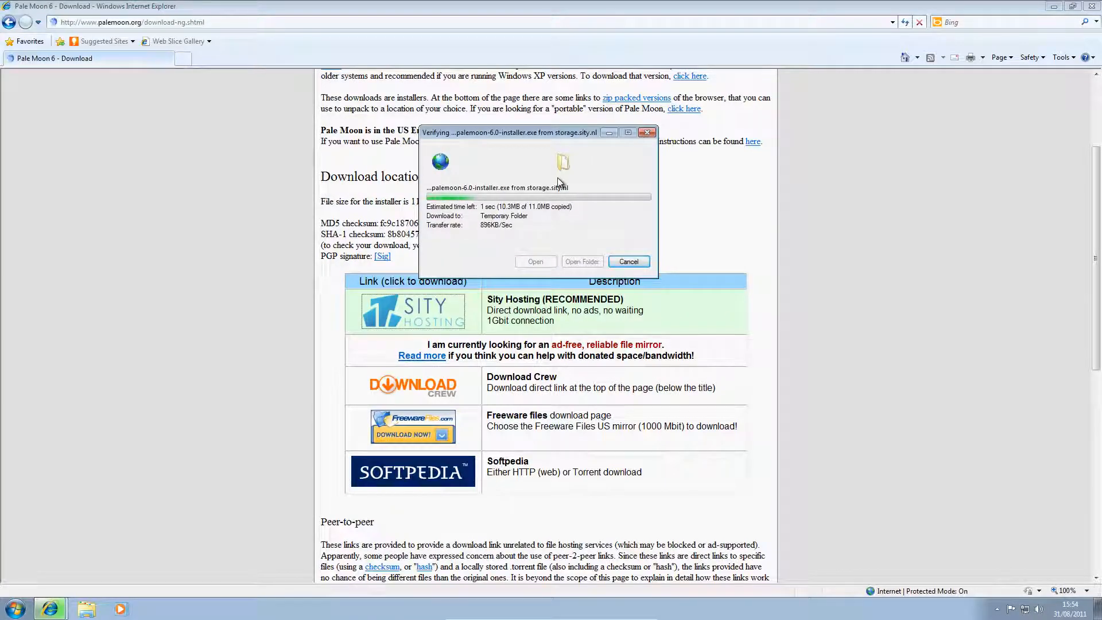
pyautogui.moveTo(269, 257)
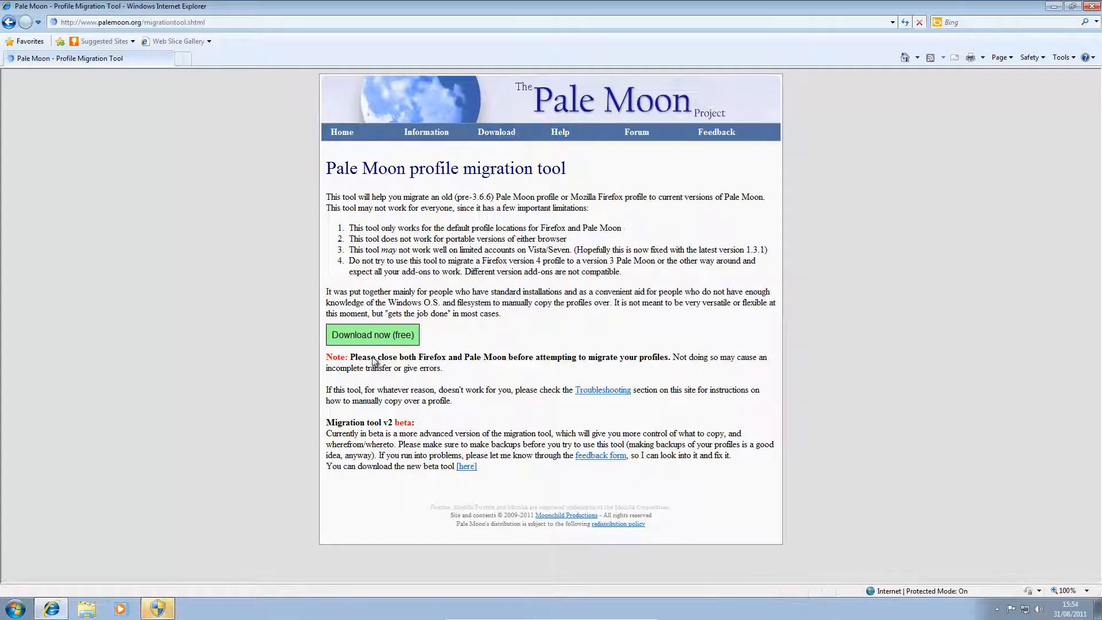
# Answer Yes to the User Account Control prompt and bring the Pale Moon Setup wizard forward.
pyautogui.click(371, 335)
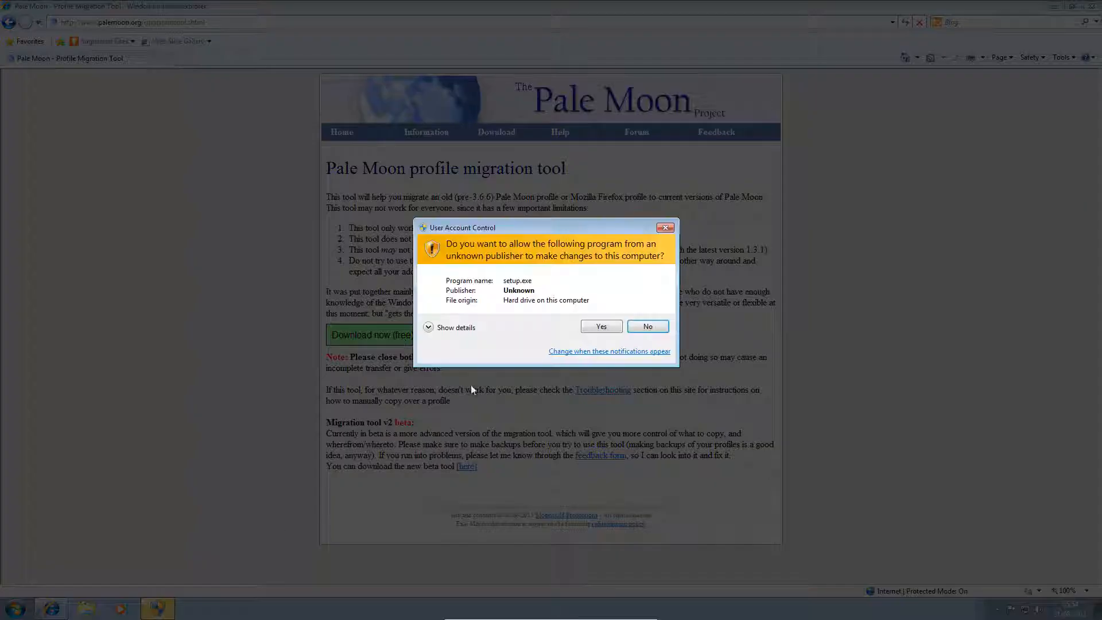
pyautogui.click(648, 326)
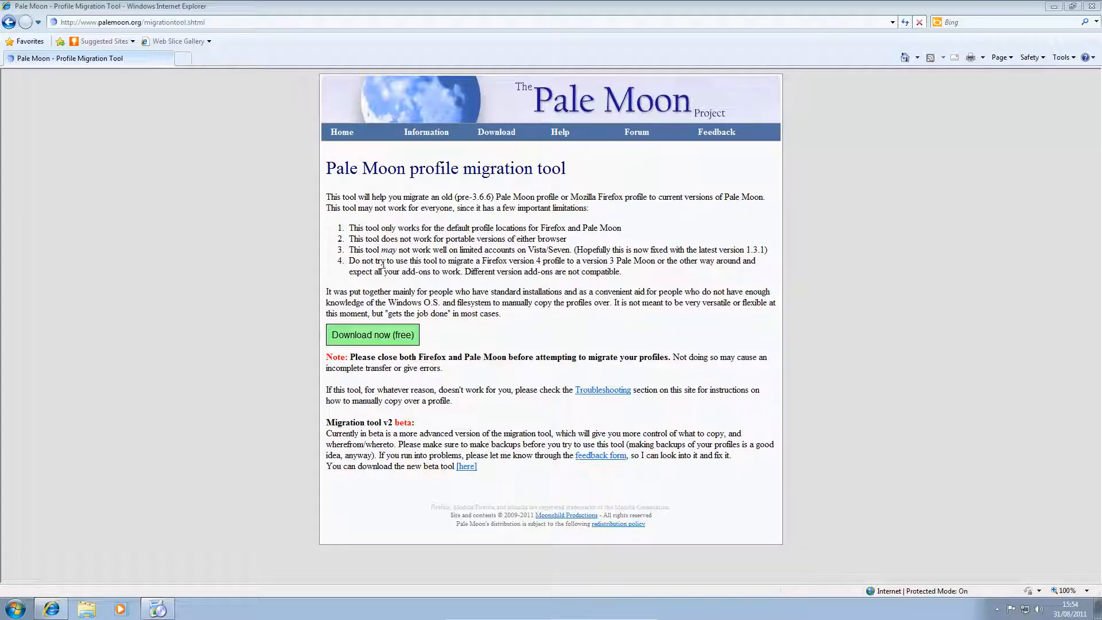
pyautogui.click(371, 335)
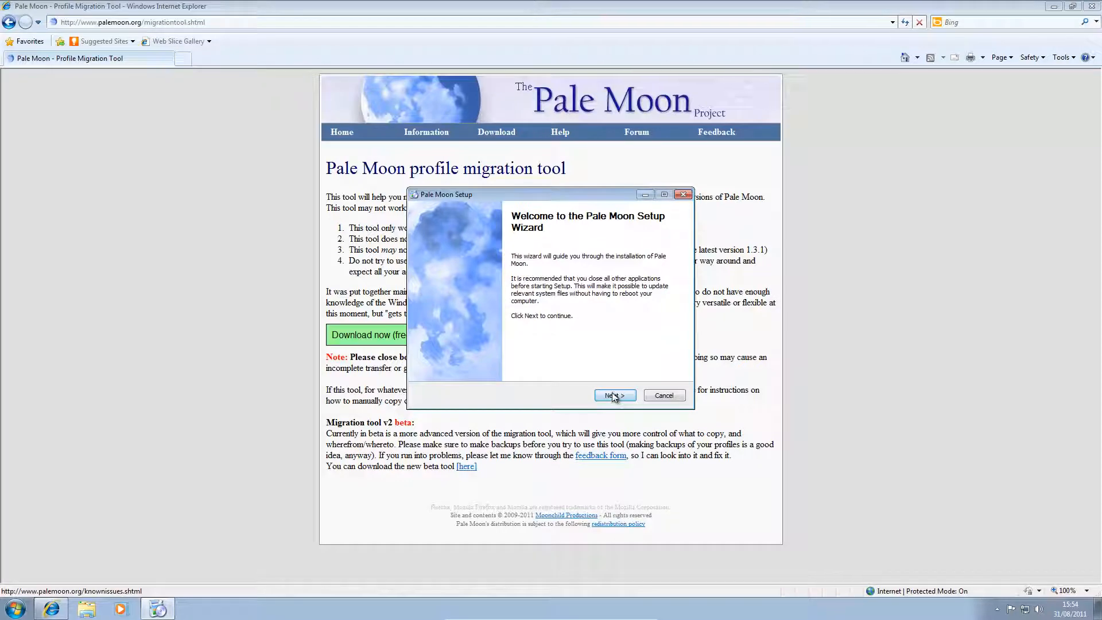
# Install Pale Moon into its default folder and finish setup with Launch Palemoon now checked.
pyautogui.click(614, 395)
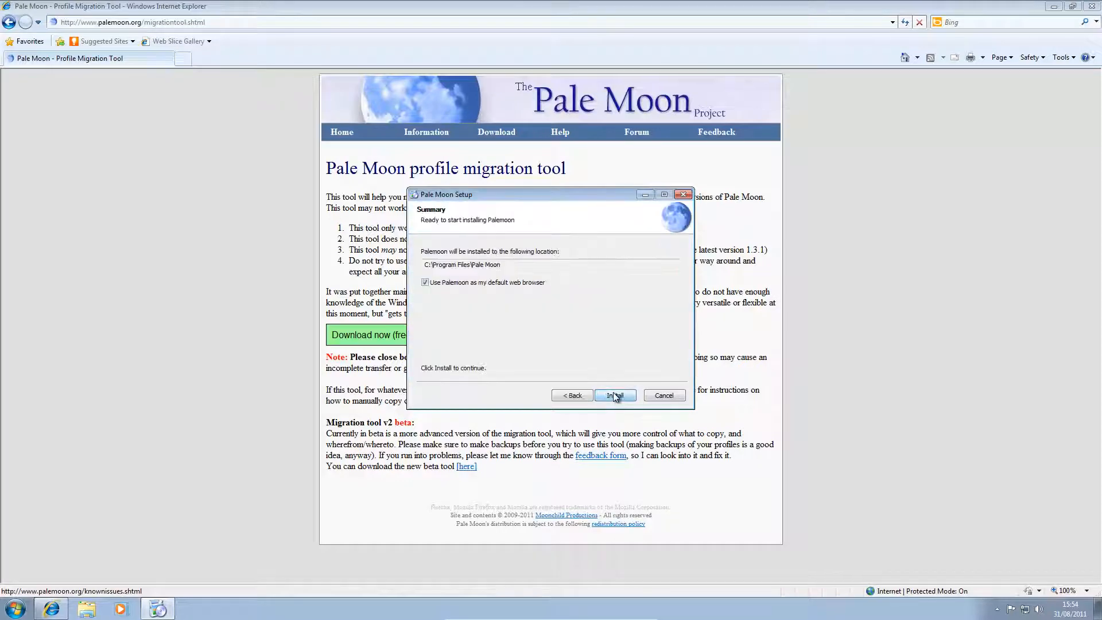
pyautogui.click(614, 394)
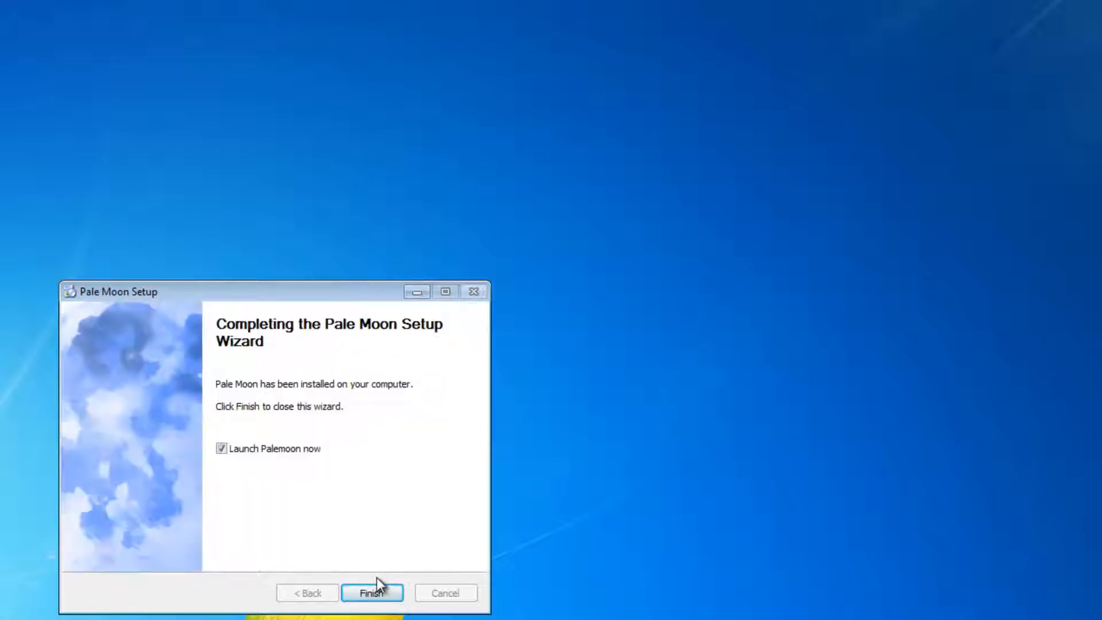
pyautogui.click(372, 592)
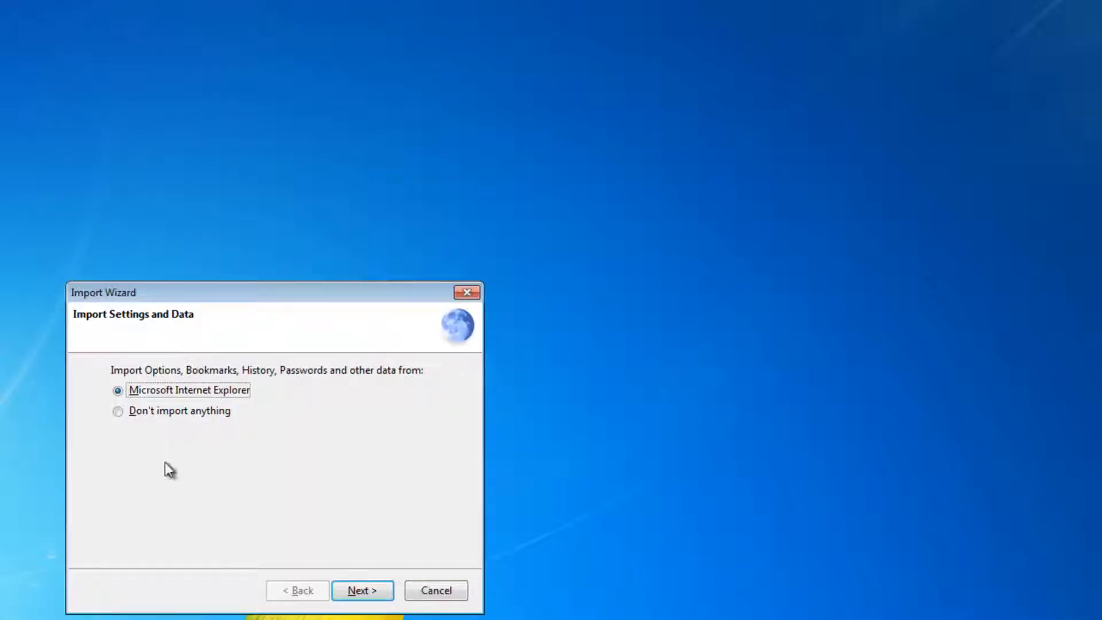
# Choose Don't import anything in the Import Wizard and continue to the Congratulations page.
pyautogui.click(117, 410)
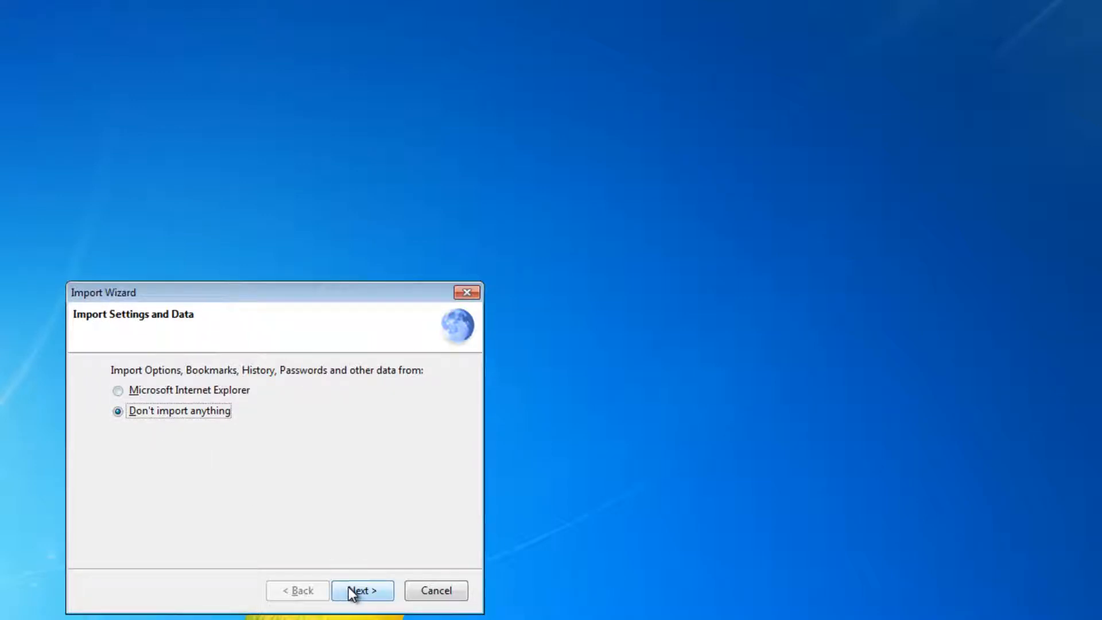
pyautogui.click(362, 606)
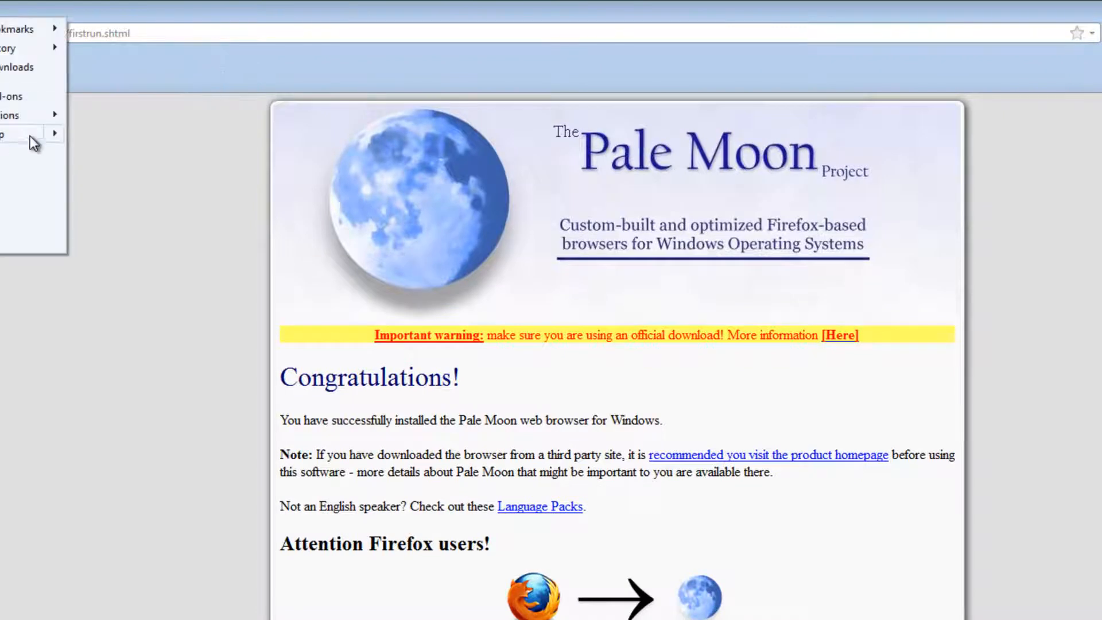
# Show the About Pale Moon window confirming version 6.0 via Help.
pyautogui.click(9, 134)
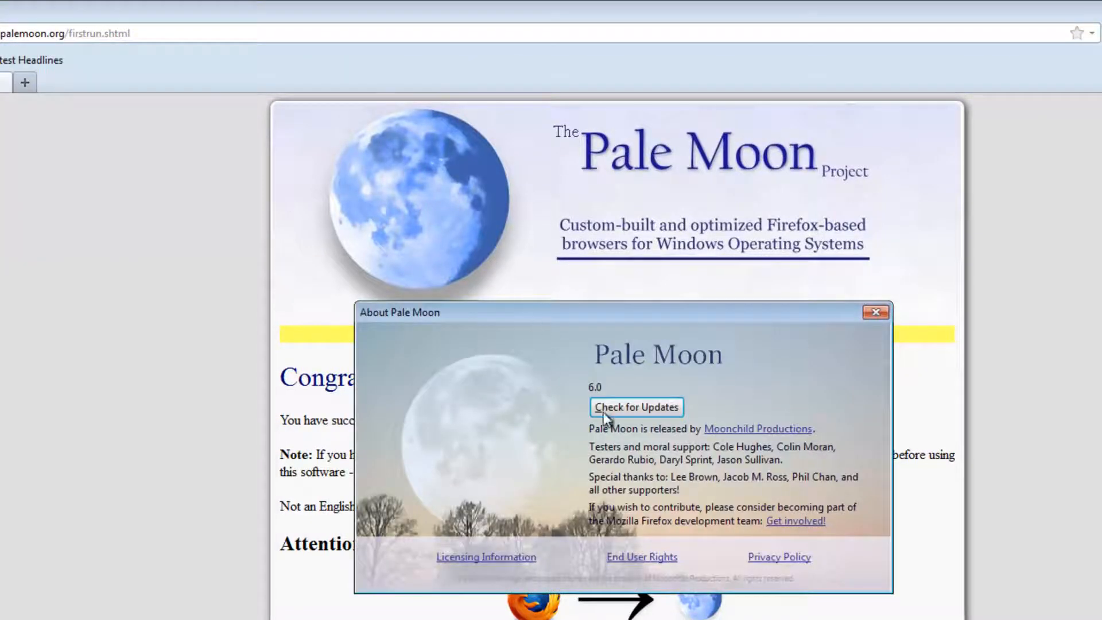